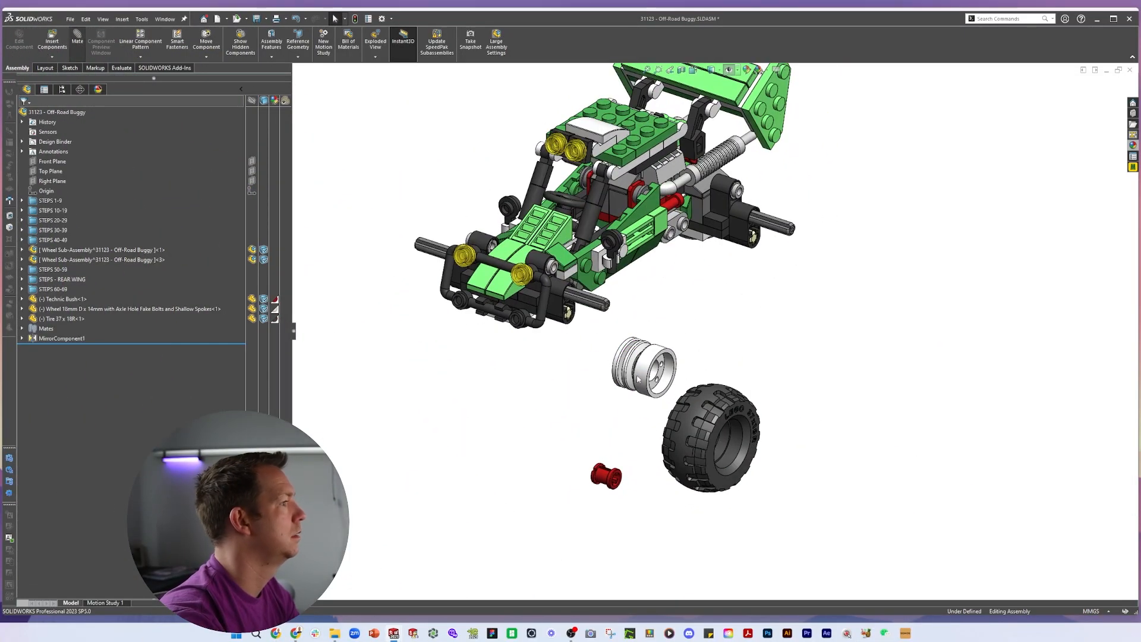
Mate the loose rim, tyre and red connector so all four wheels sit on the buggy.
{"action": "left_click", "coordinate": [76, 41]}
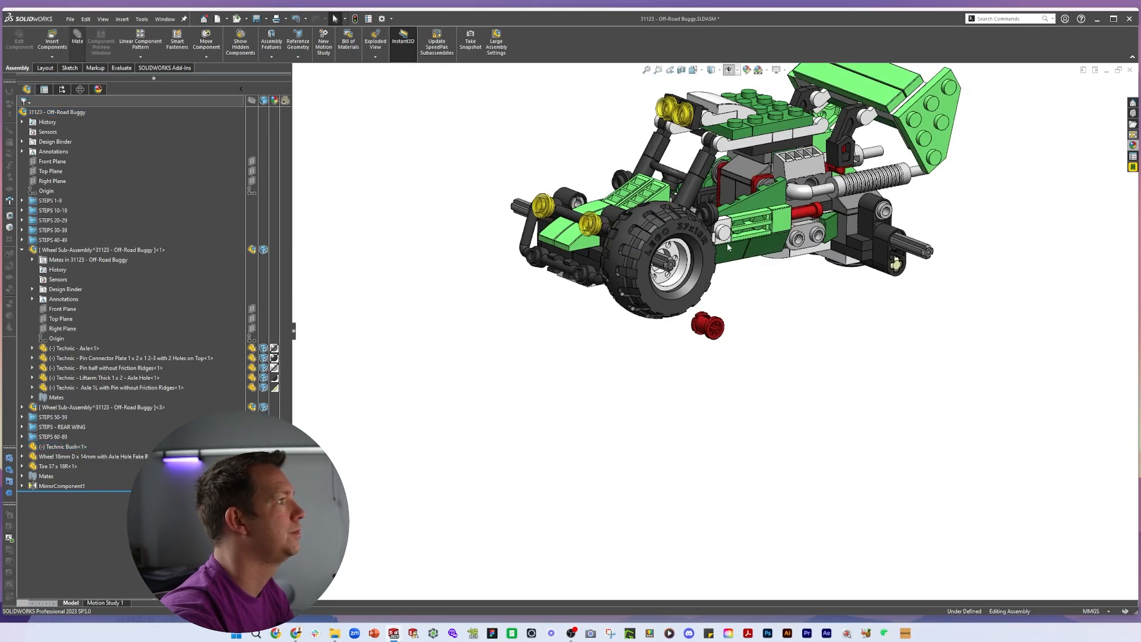
{"action": "left_click", "coordinate": [76, 40]}
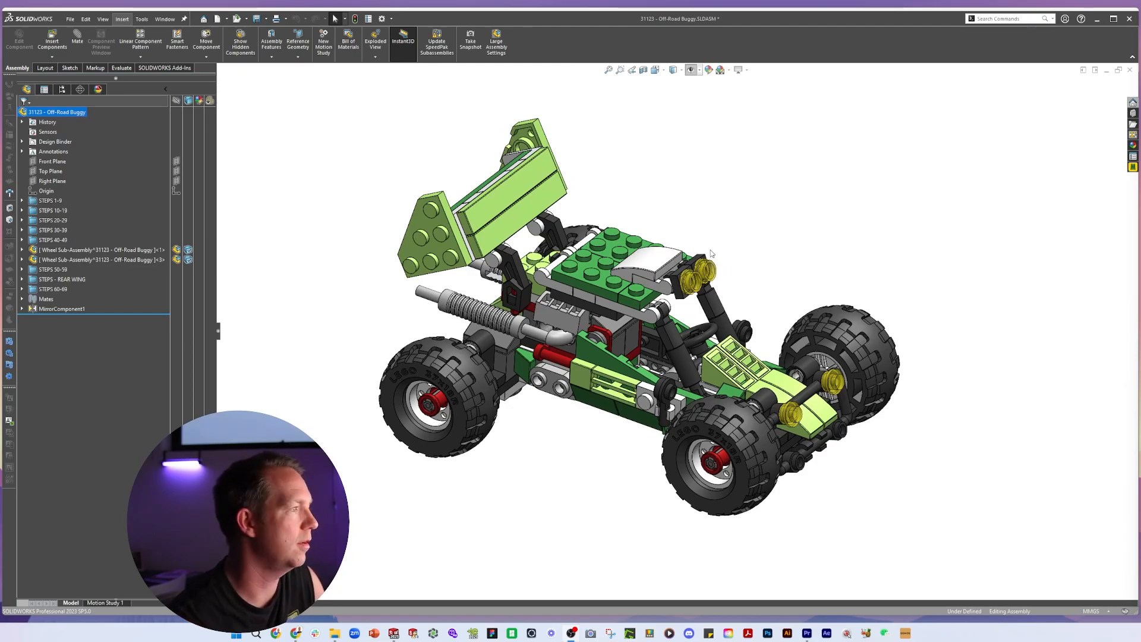
{"action": "key", "text": "space"}
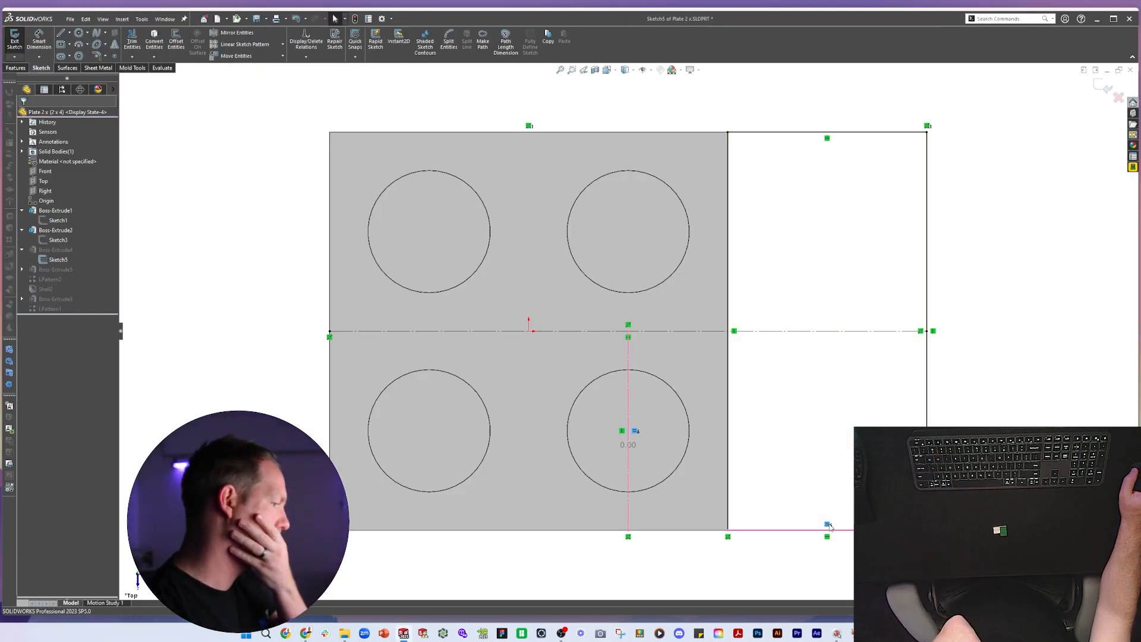
Check the LEGO stud spacing in the browser reference and return to the plate sketch.
{"action": "key", "text": "alt+tab"}
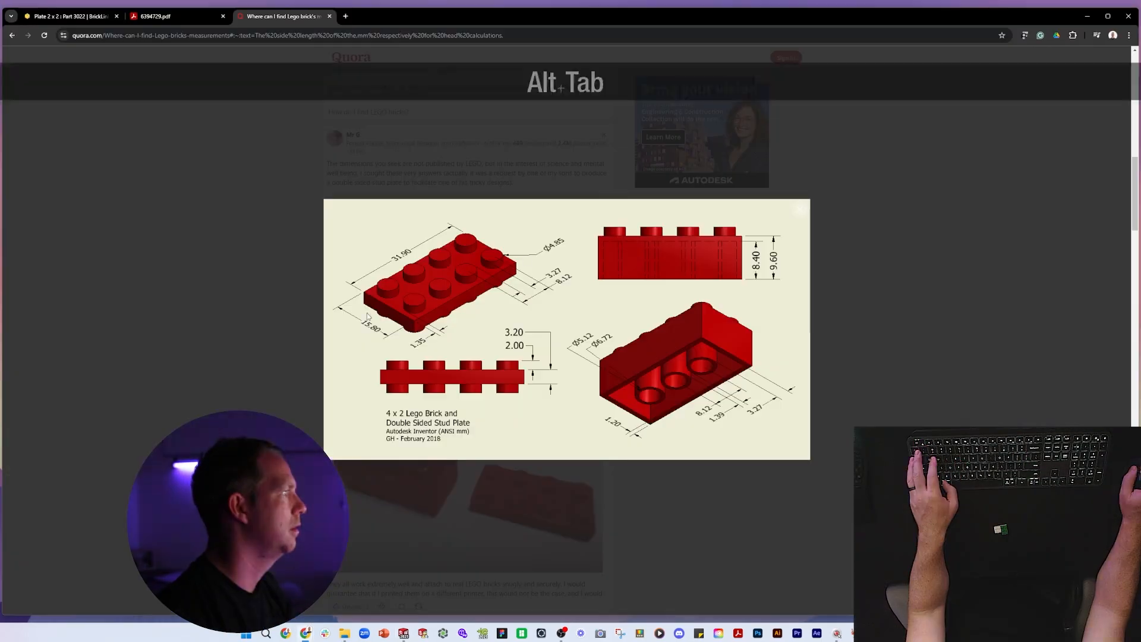
{"action": "key", "text": "Alt+Tab"}
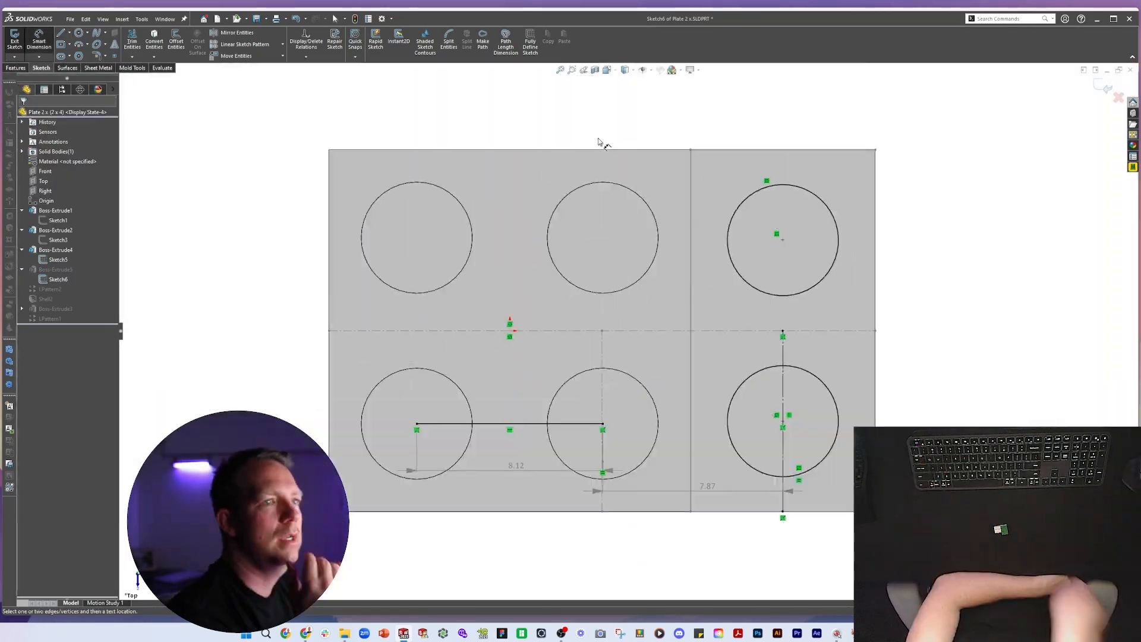